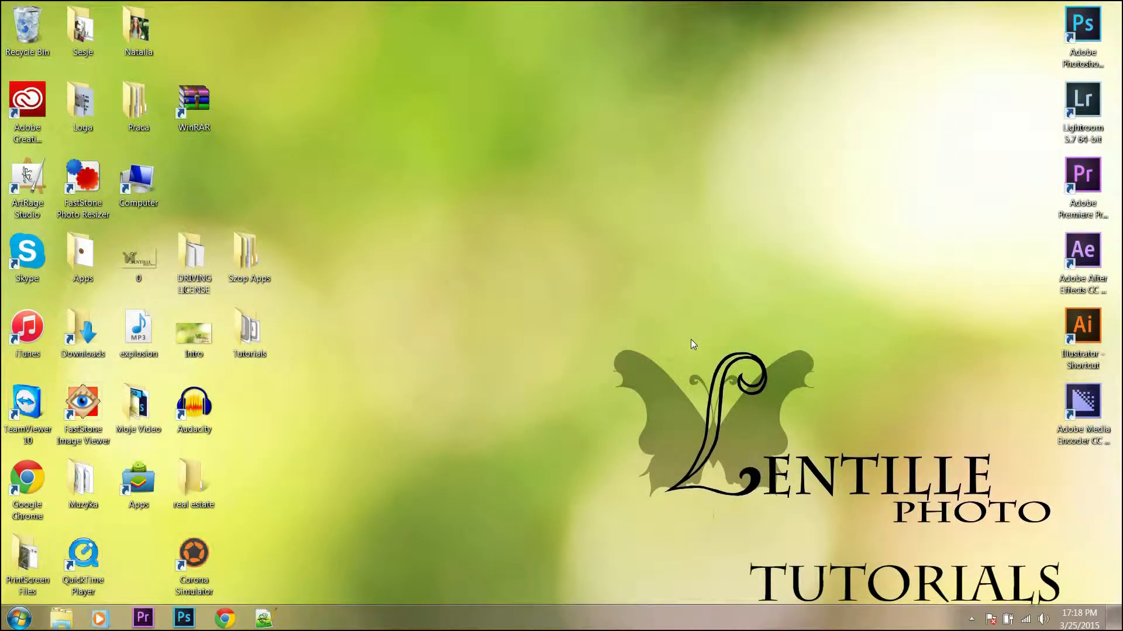
mouse_move(462, 305)
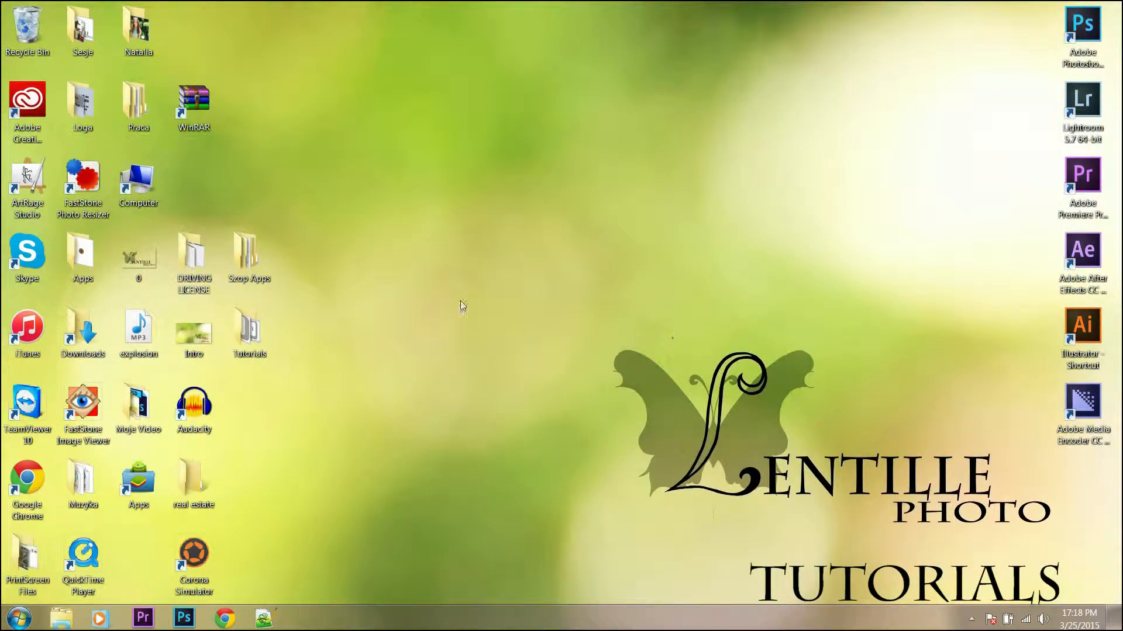
Open the tutorial's source folder and select photos IMG_2035 and IMG_2649.
double_click(249, 330)
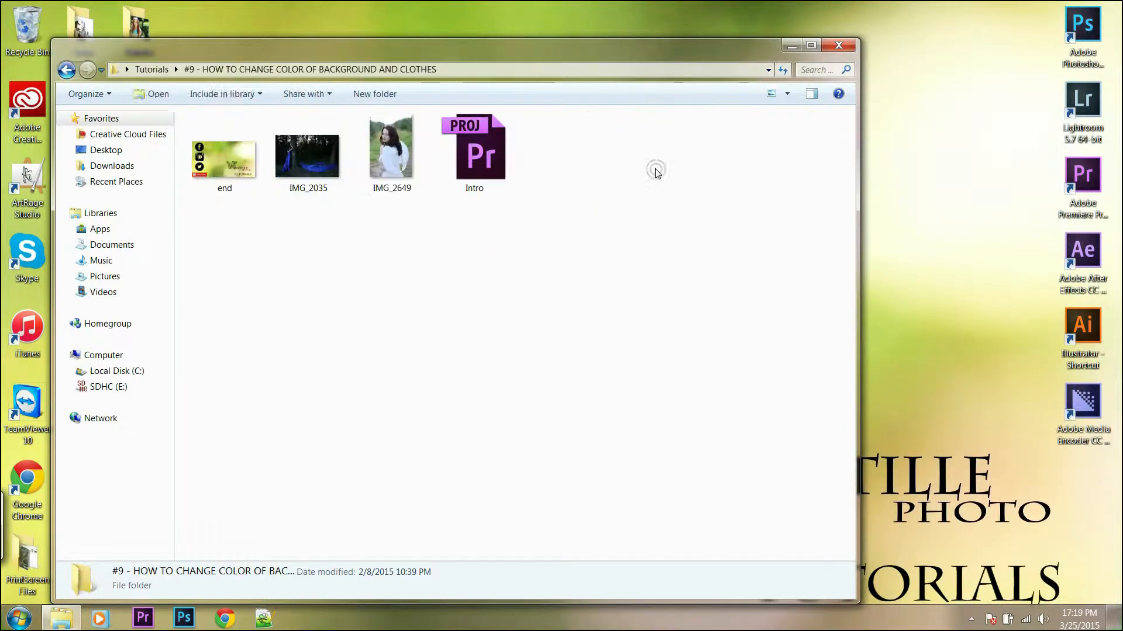
click(390, 148)
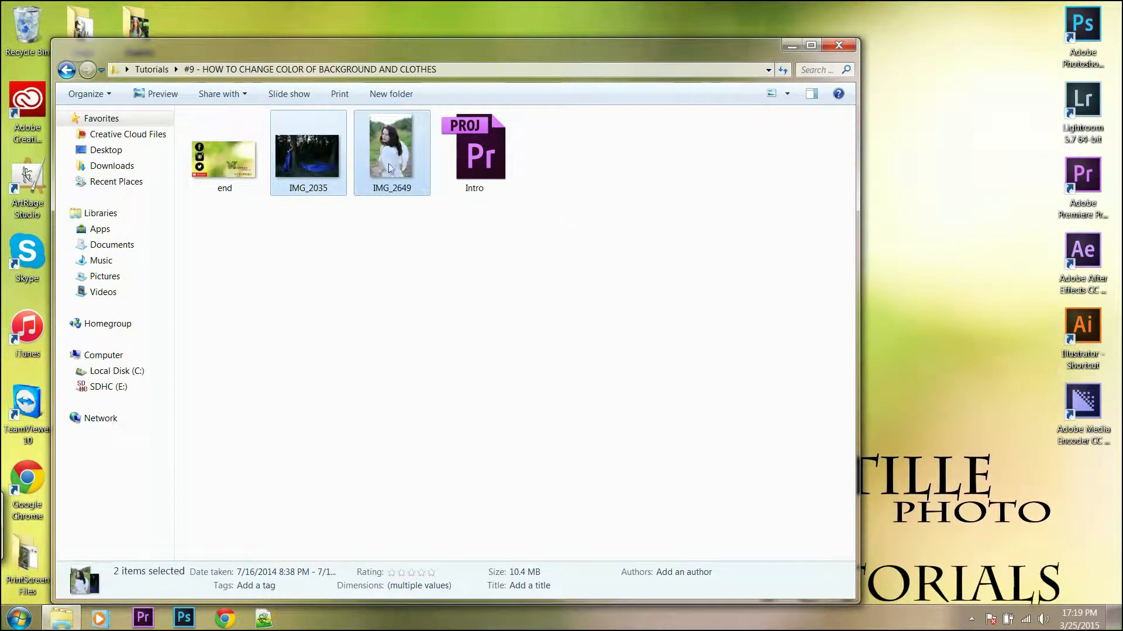
mouse_move(1047, 69)
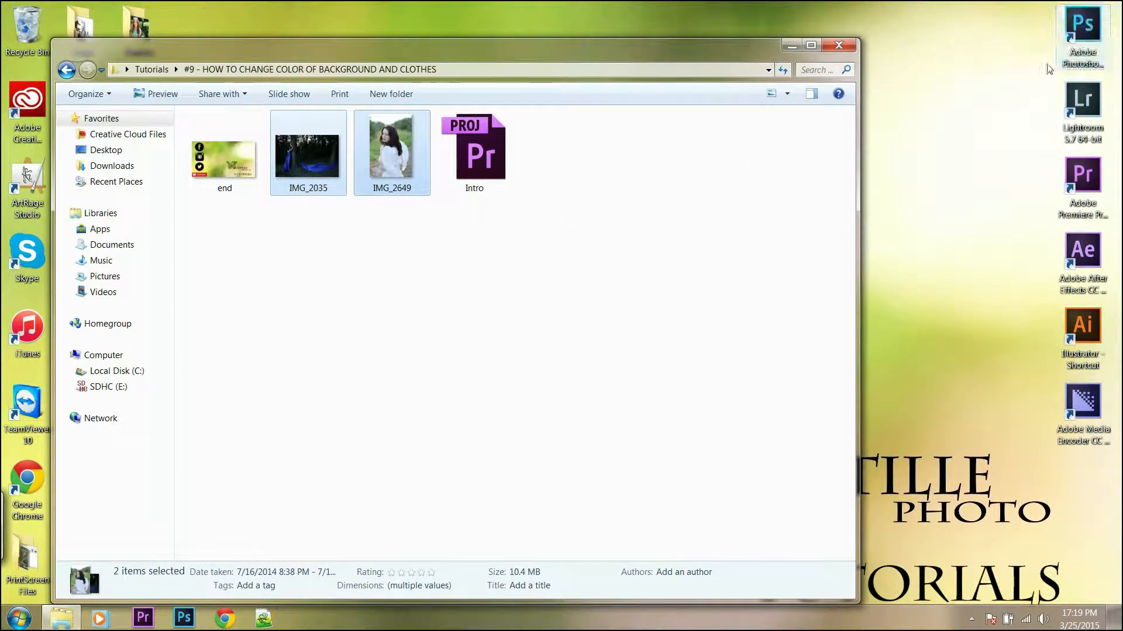
Open both photos in Photoshop and duplicate the forest photo's image layer (Ctrl+J).
click(183, 617)
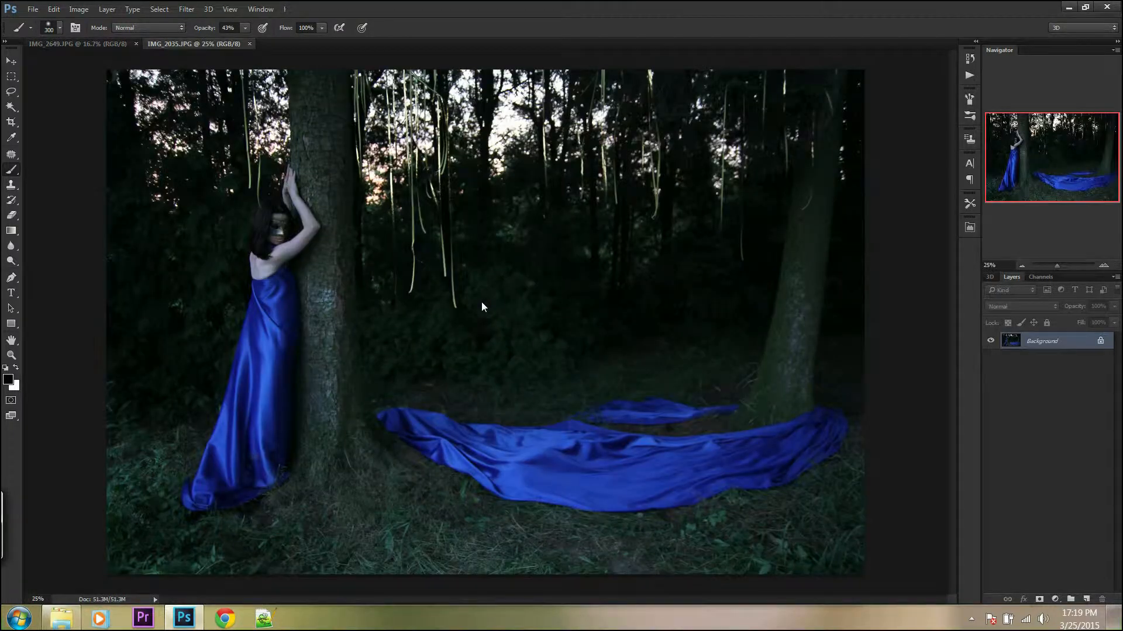
mouse_move(486, 304)
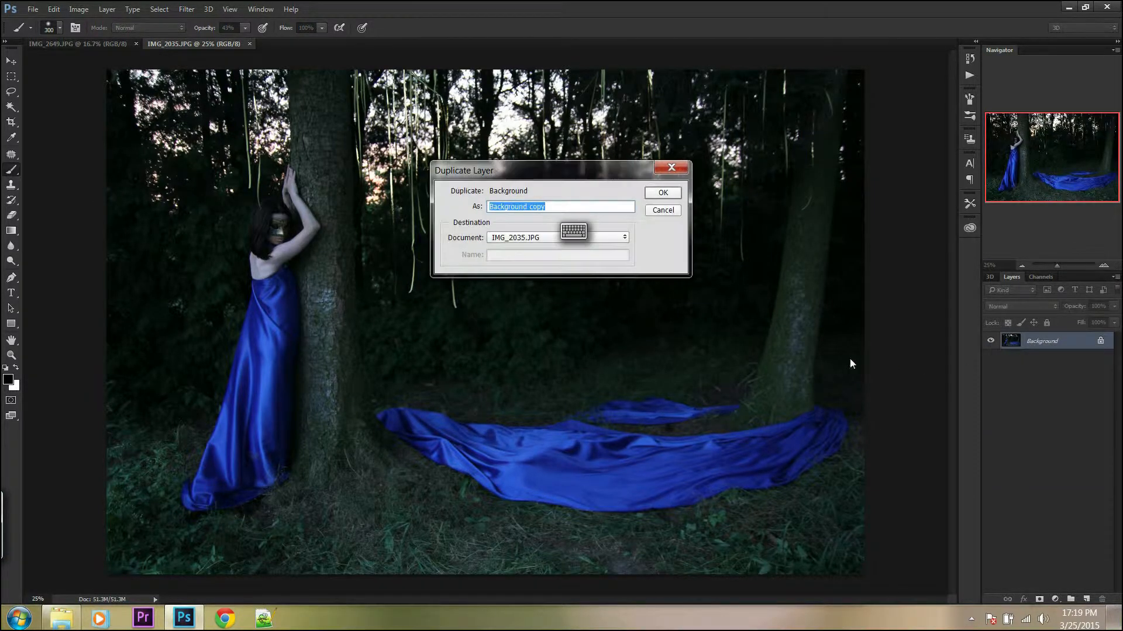
click(661, 193)
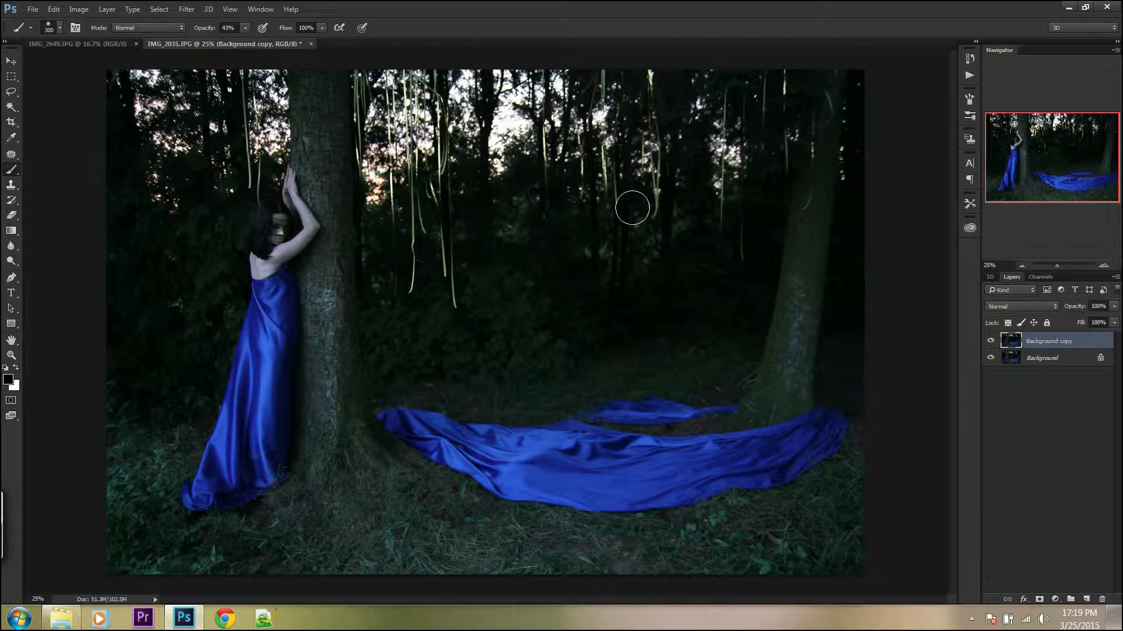
key(ctrl+j)
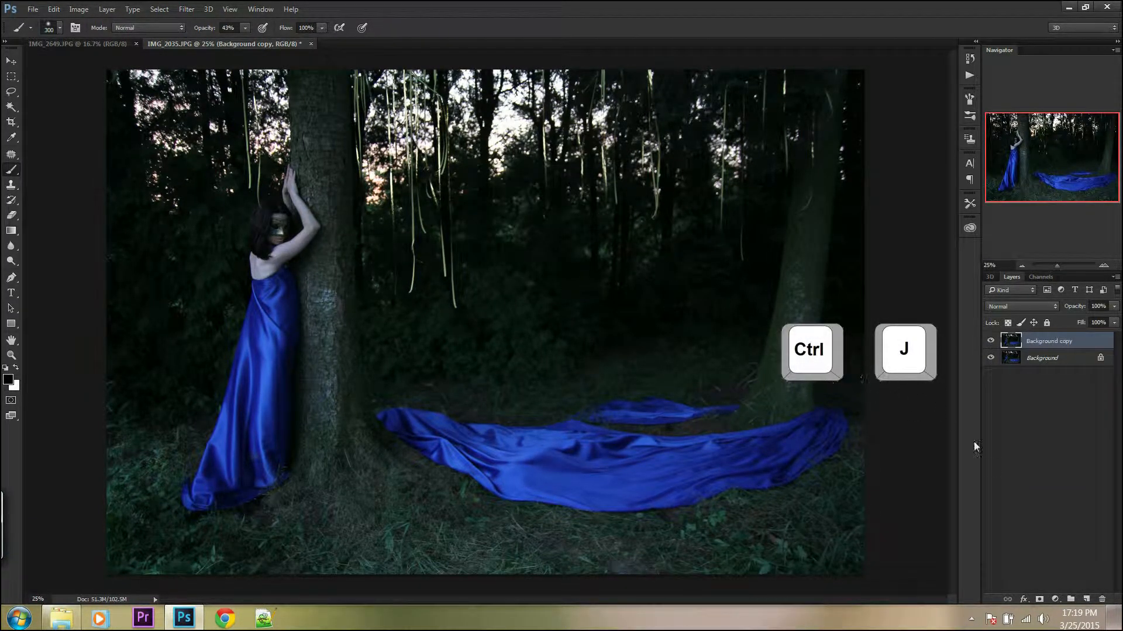
Add a Hue/Saturation adjustment layer with hue +122, saturation +26, lightness -7.
click(1058, 599)
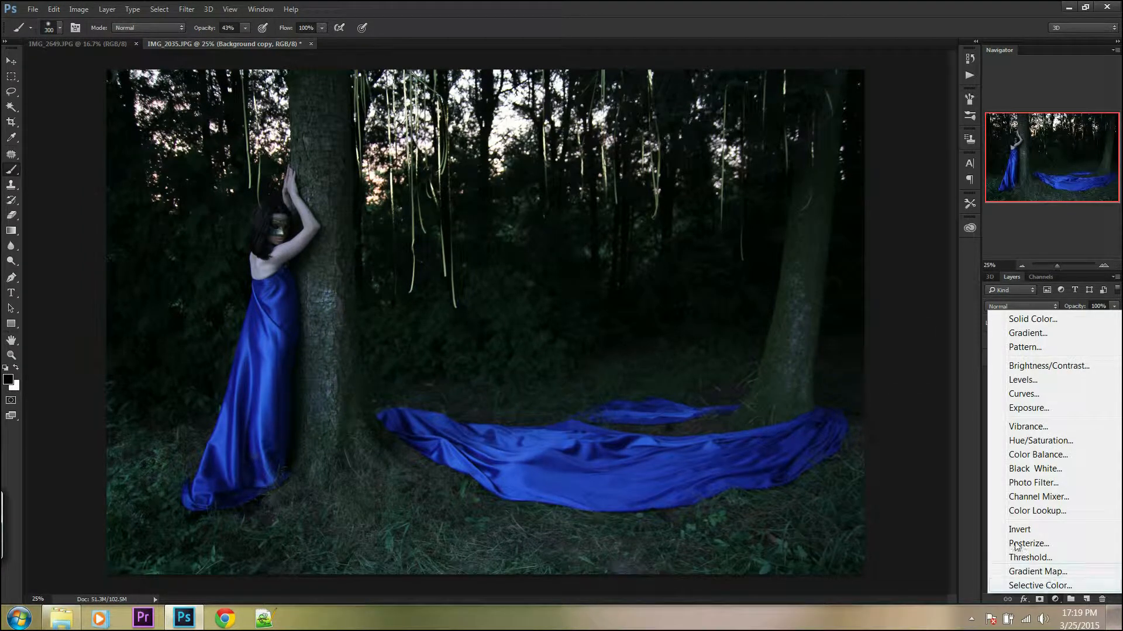
click(1041, 441)
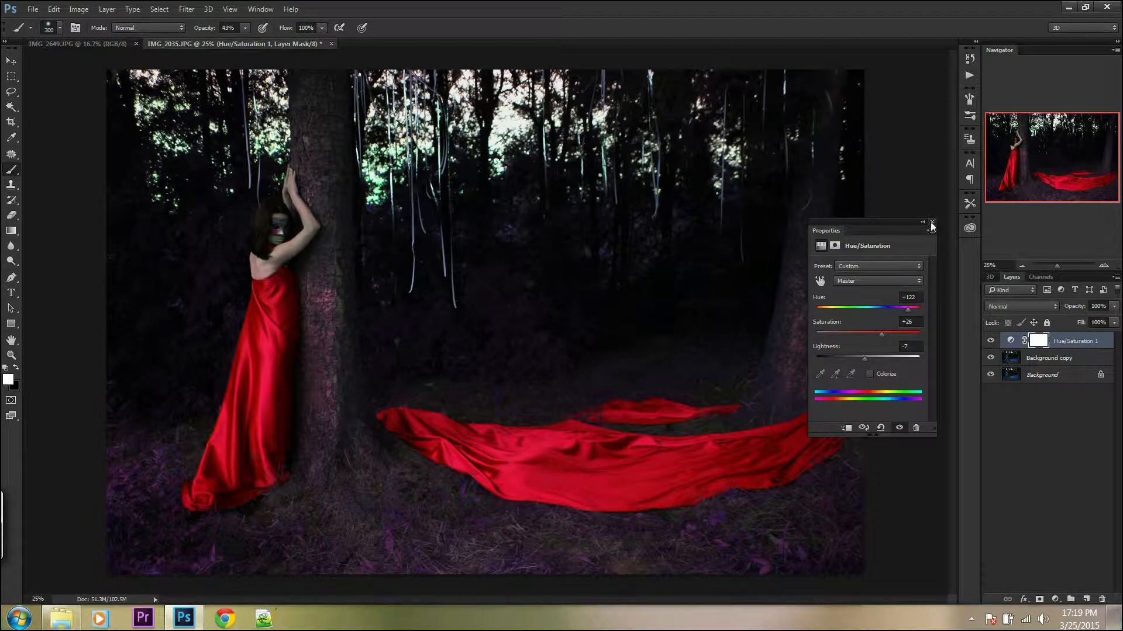
click(932, 223)
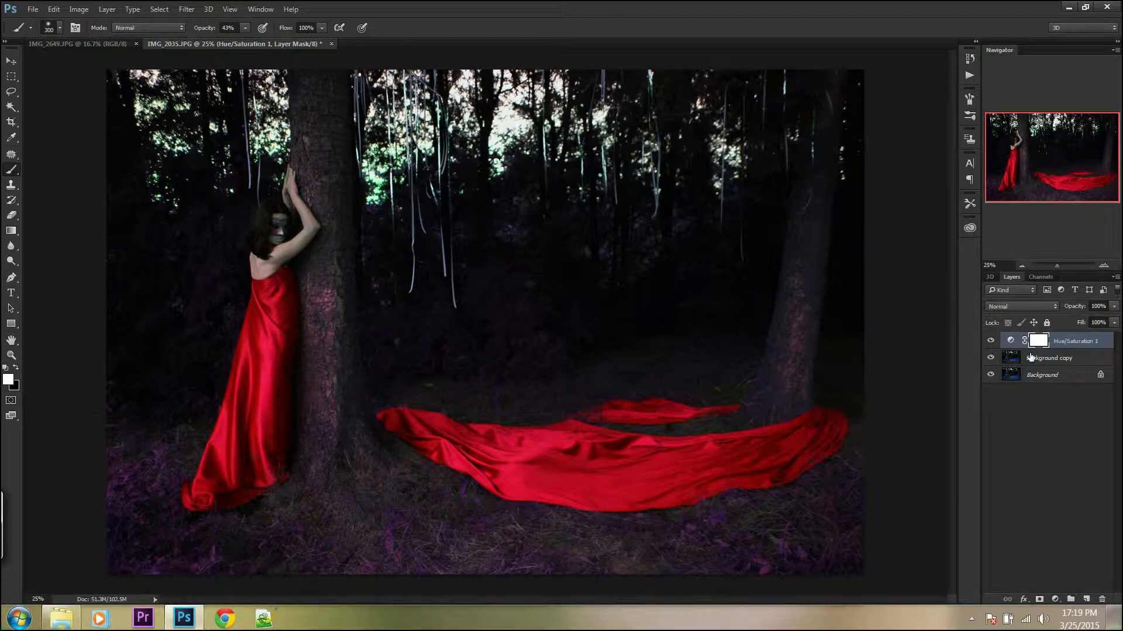
Invert the mask, paint white to reveal red only on the dress, then switch to IMG_2649.
key(ctrl+i)
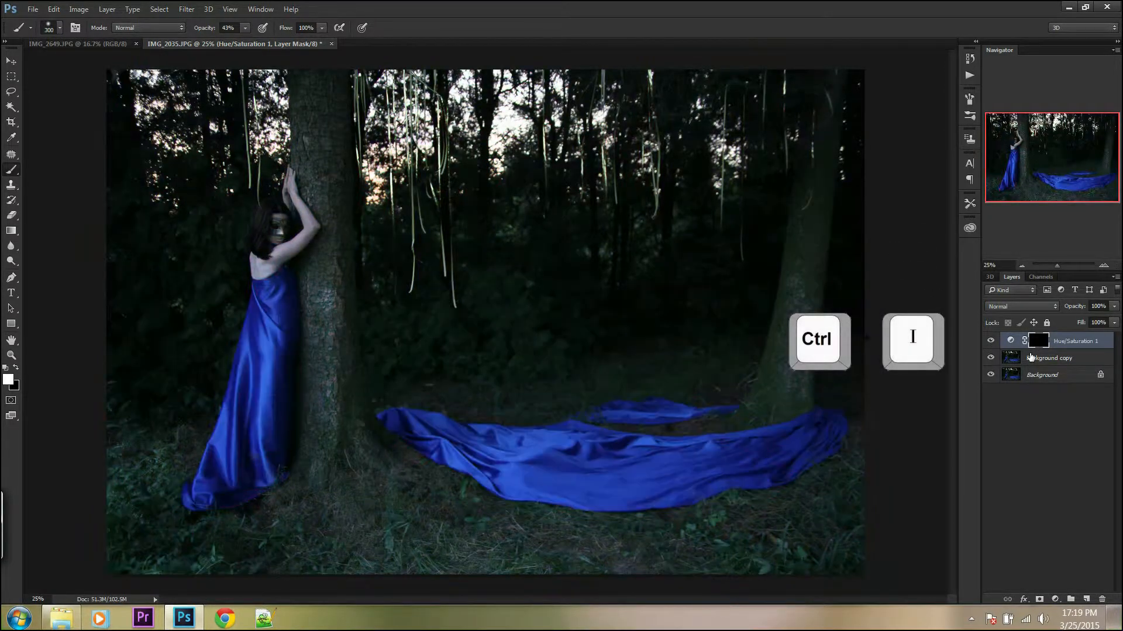
key(ctrl+i)
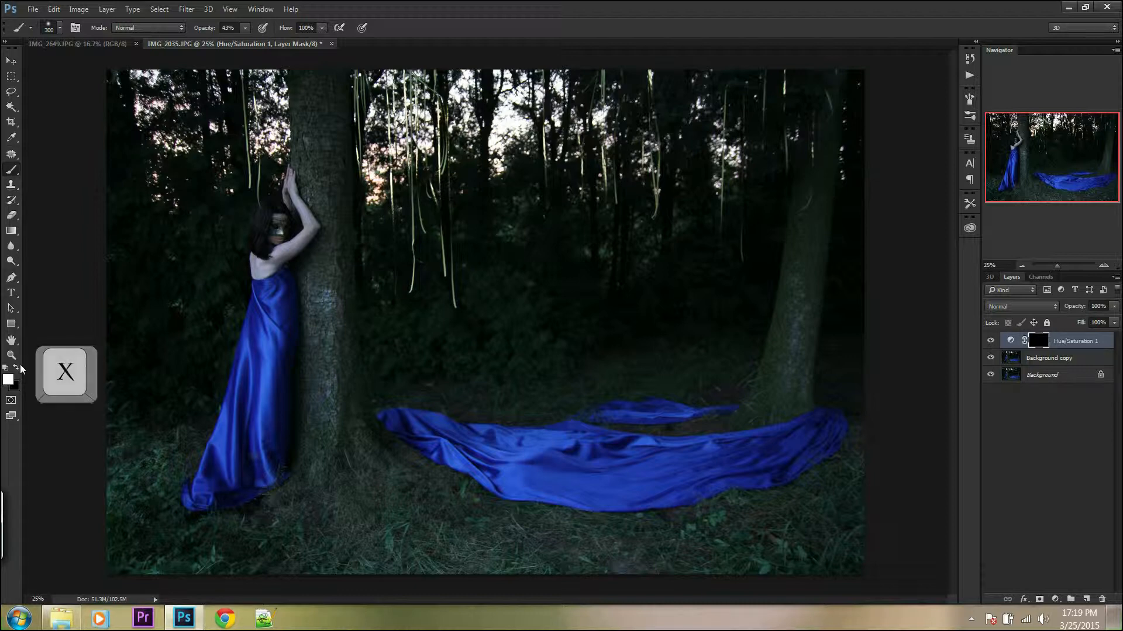
click(12, 355)
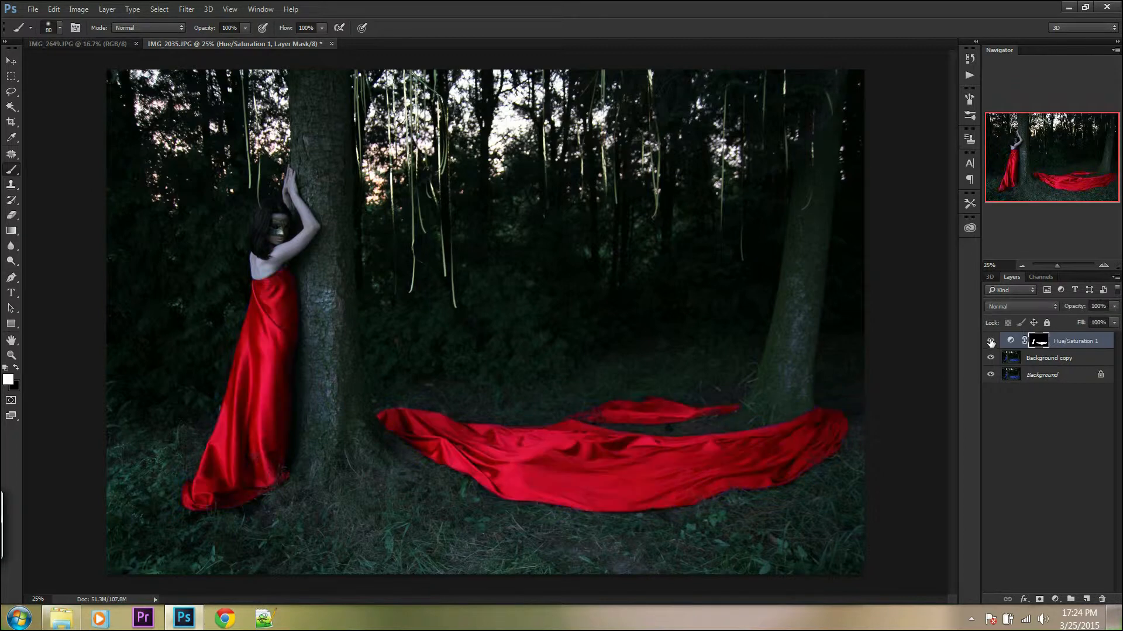
click(75, 43)
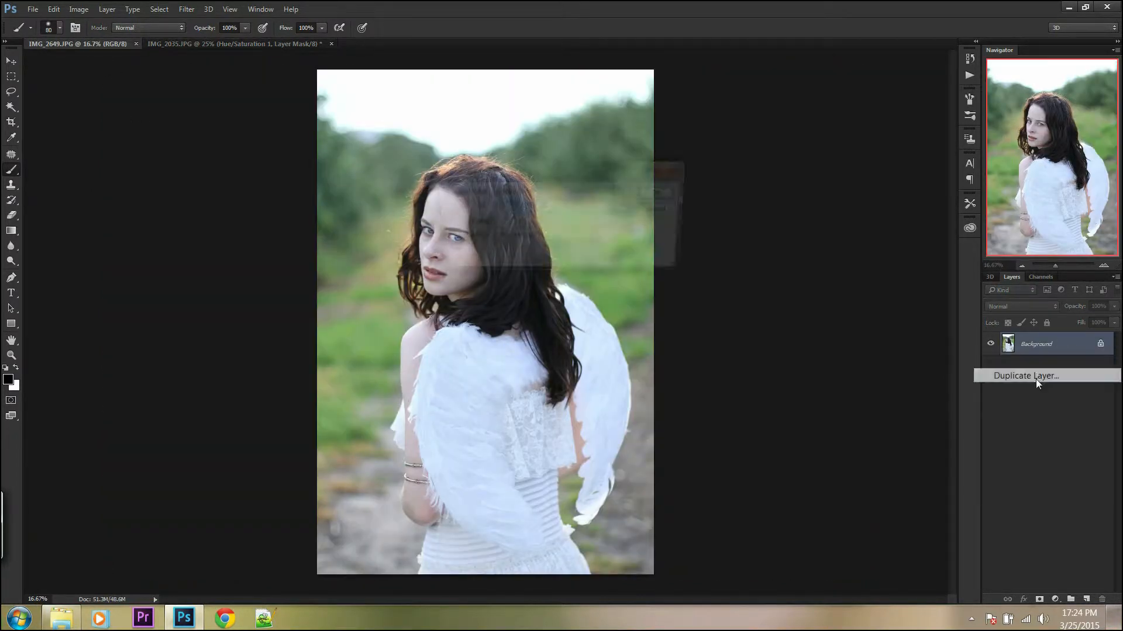